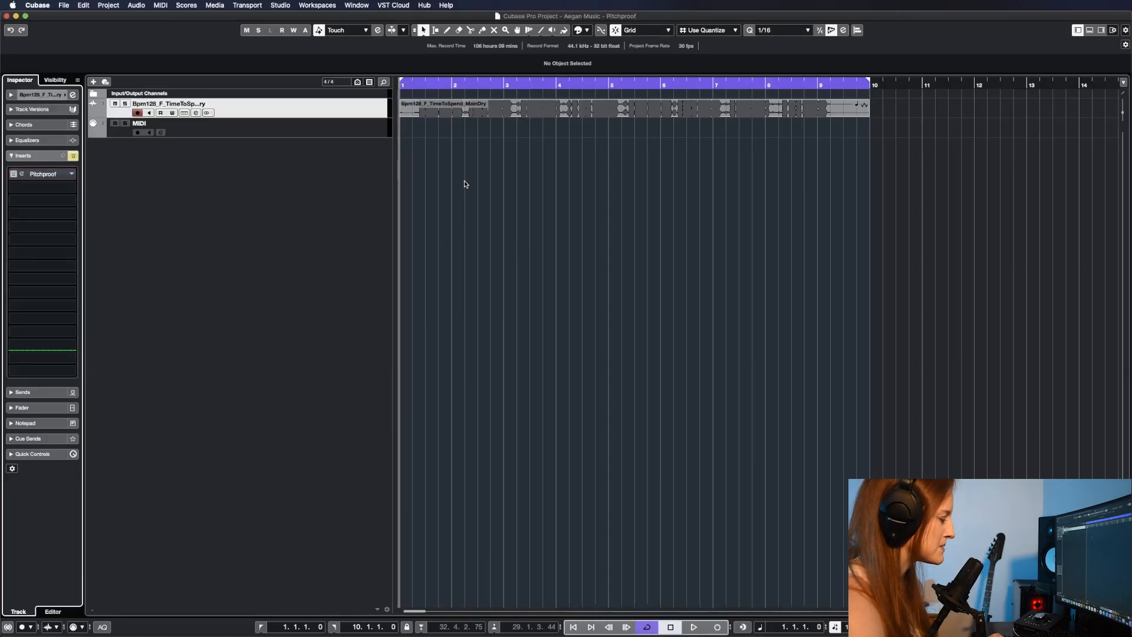
# Step: Play the vocal, bring up Pitchproof's editor from its insert slot and browse the pitch intervals
pyautogui.click(693, 626)
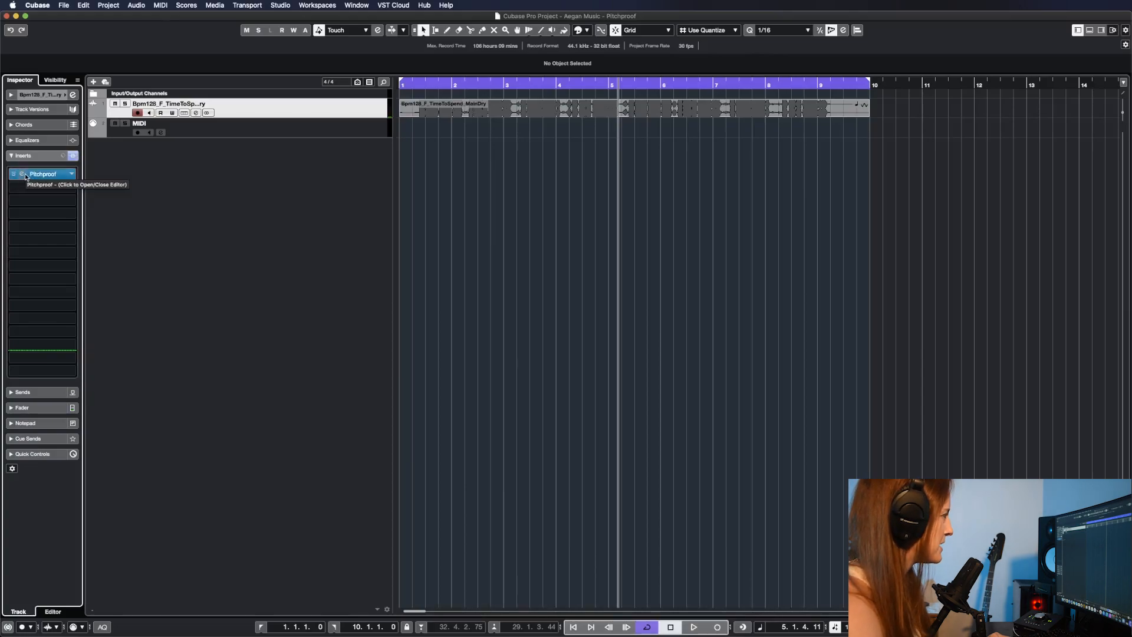
pyautogui.click(21, 174)
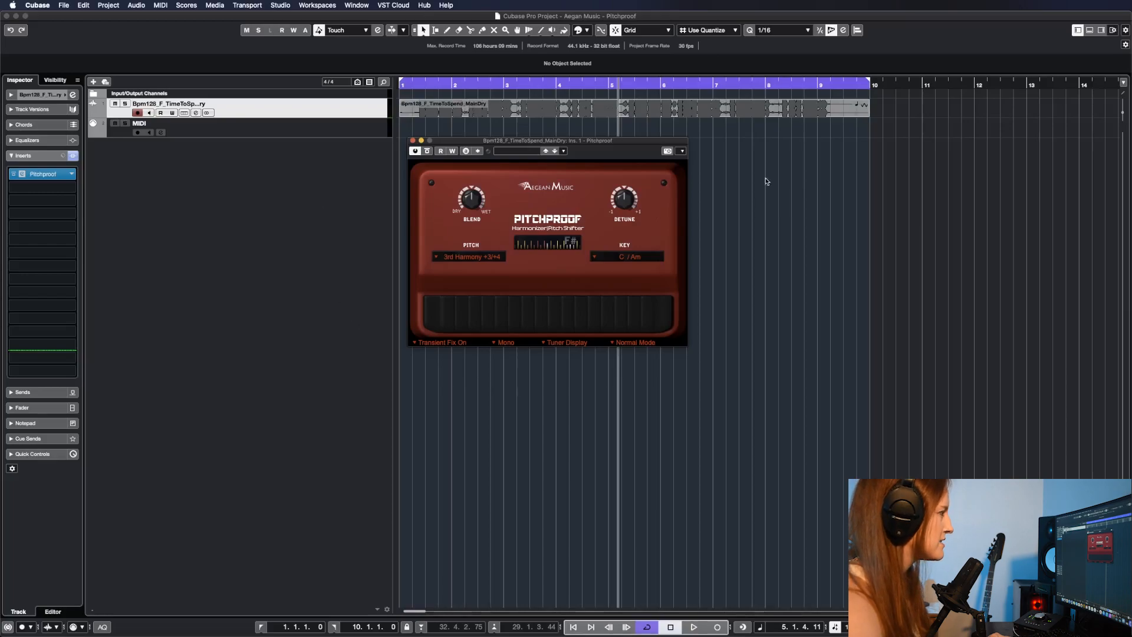
pyautogui.moveTo(574, 238)
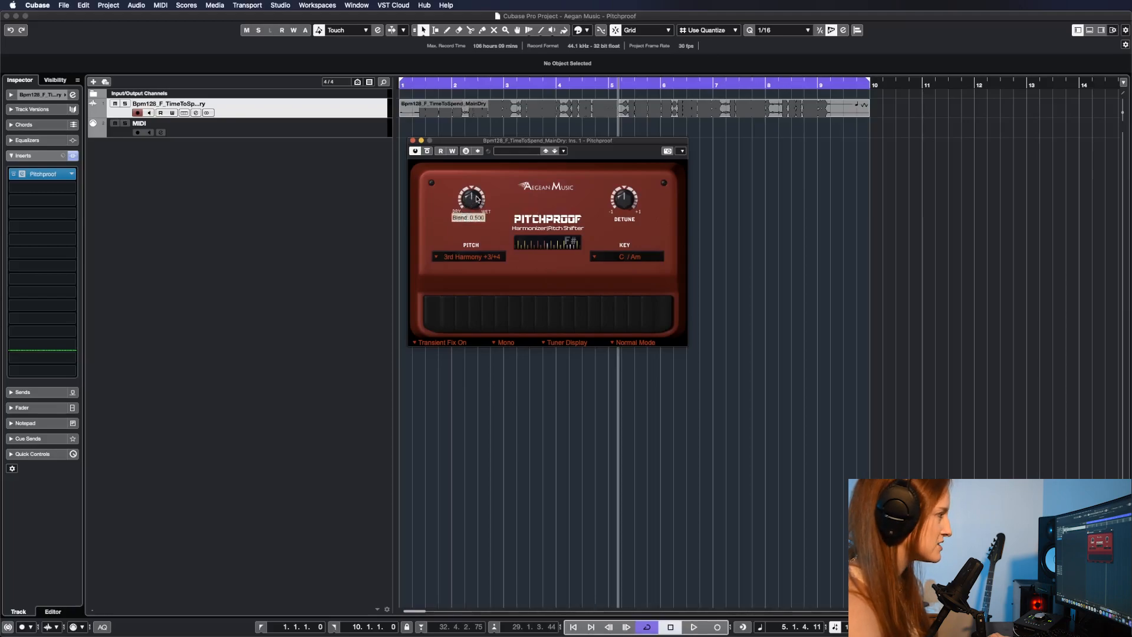
pyautogui.moveTo(484, 215)
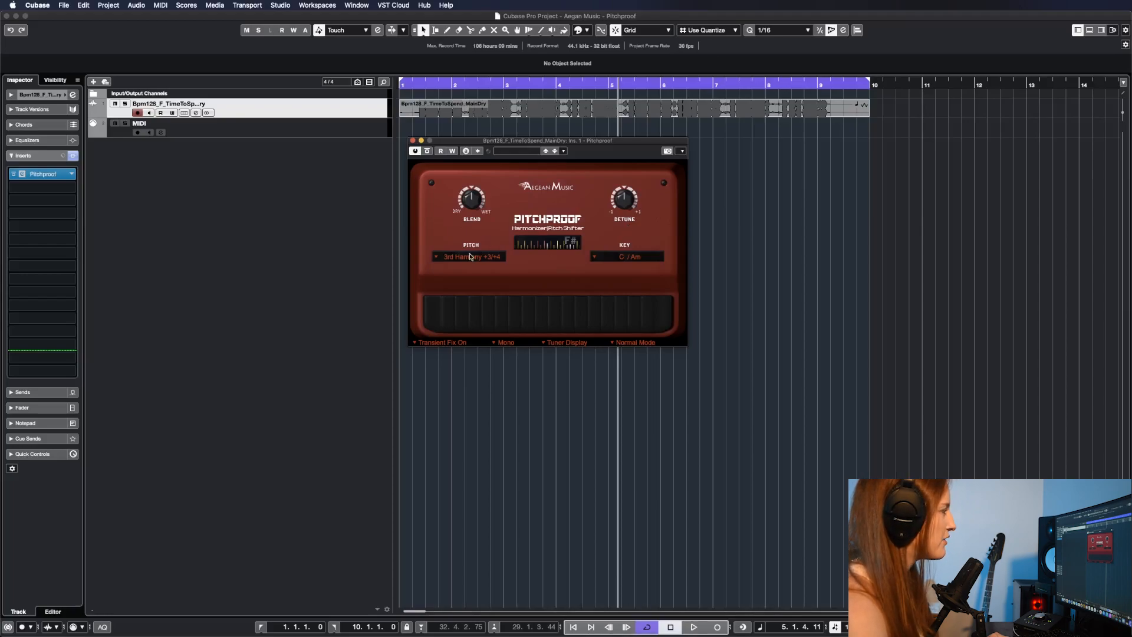
pyautogui.click(469, 256)
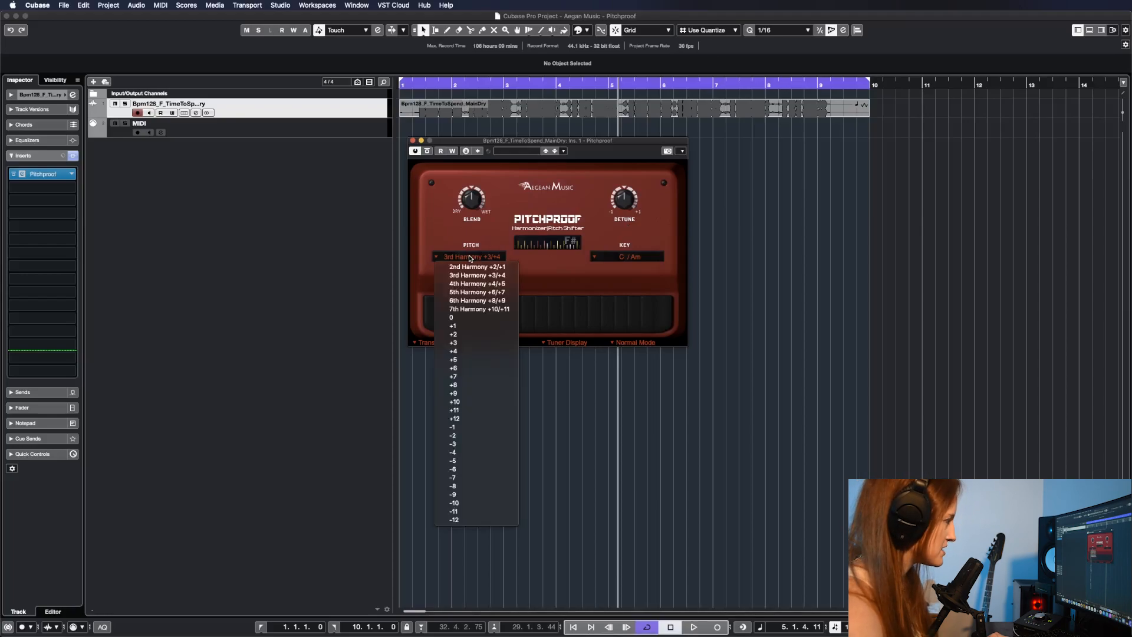
pyautogui.moveTo(502, 230)
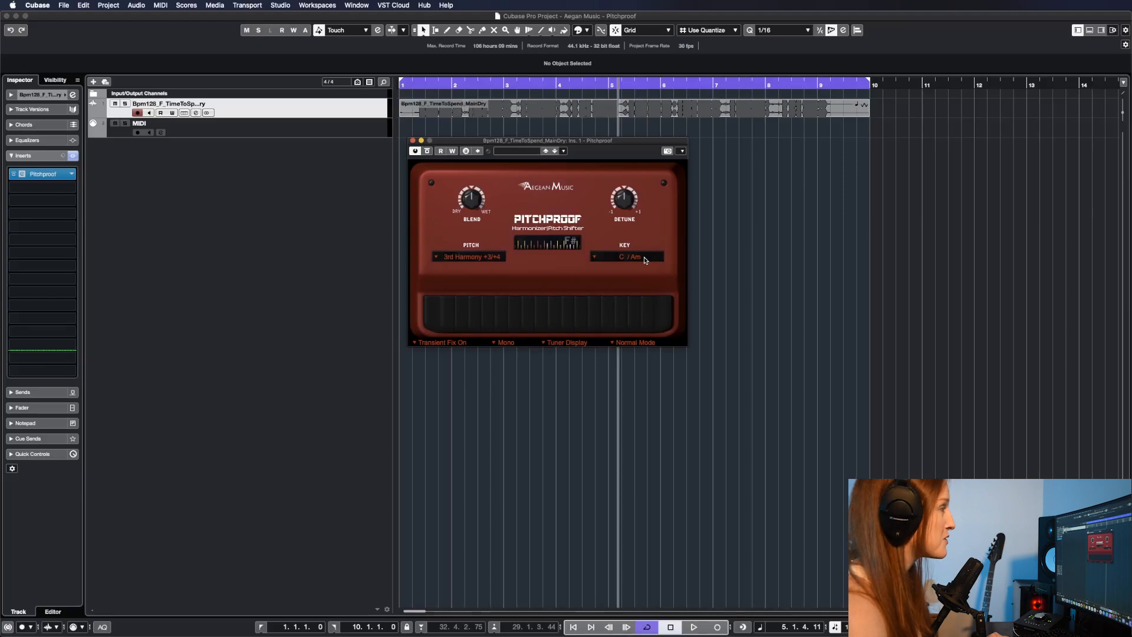
# Step: Choose F / Dm as the harmonizer key and start playback to hear the third harmony
pyautogui.click(627, 256)
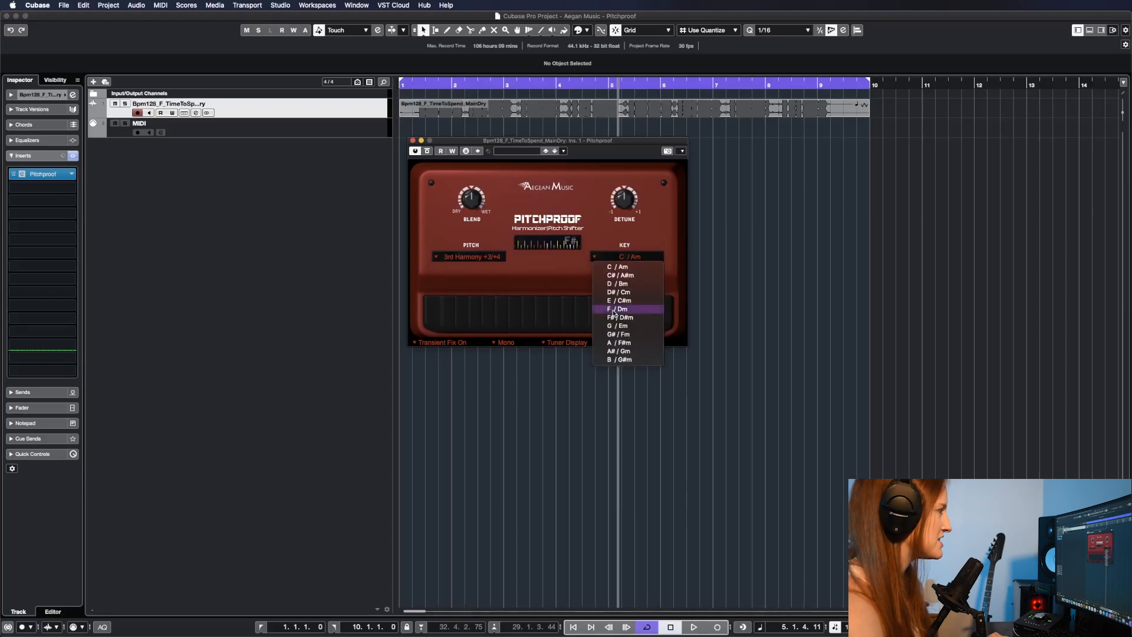
pyautogui.click(619, 309)
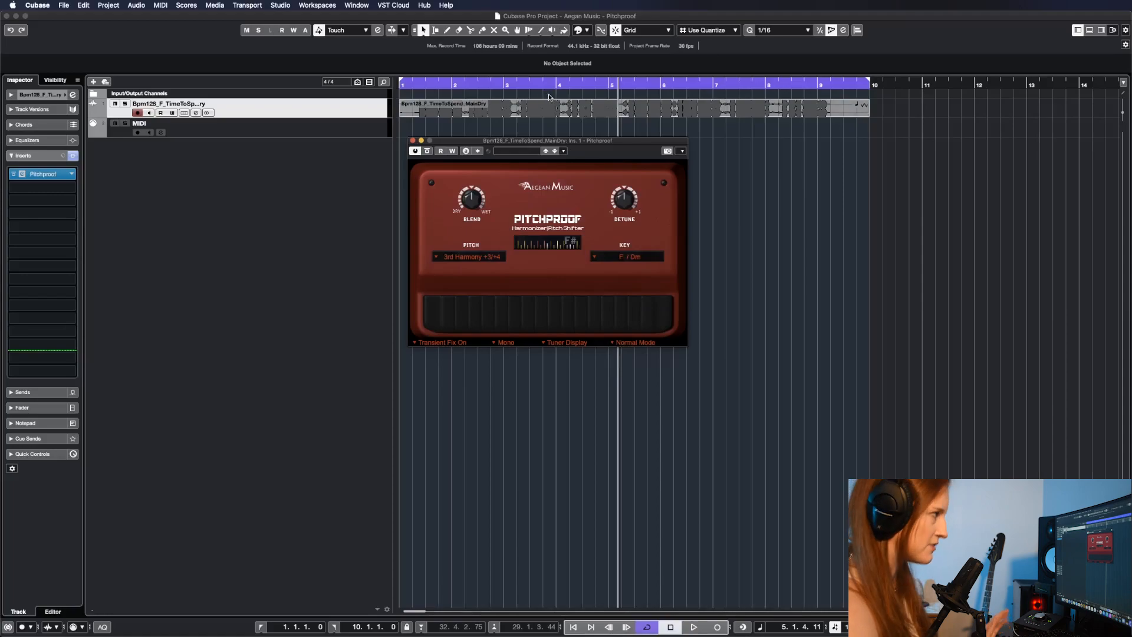
pyautogui.click(692, 626)
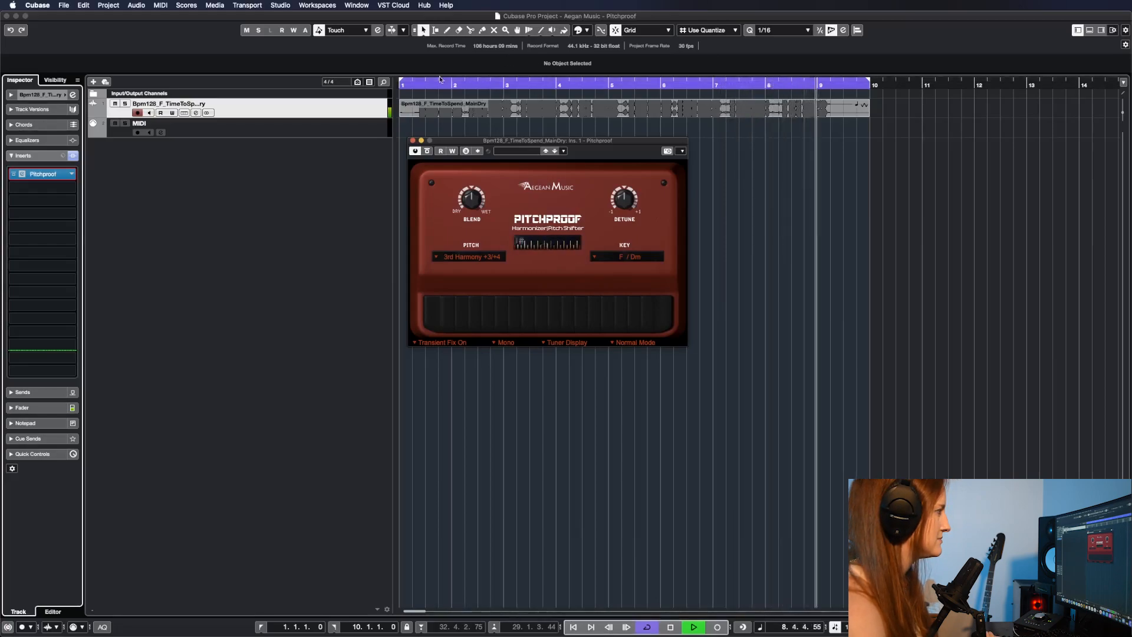
# Step: Audition 5th Harmony, 7th Harmony and +12 octave-up intervals during playback
pyautogui.click(470, 256)
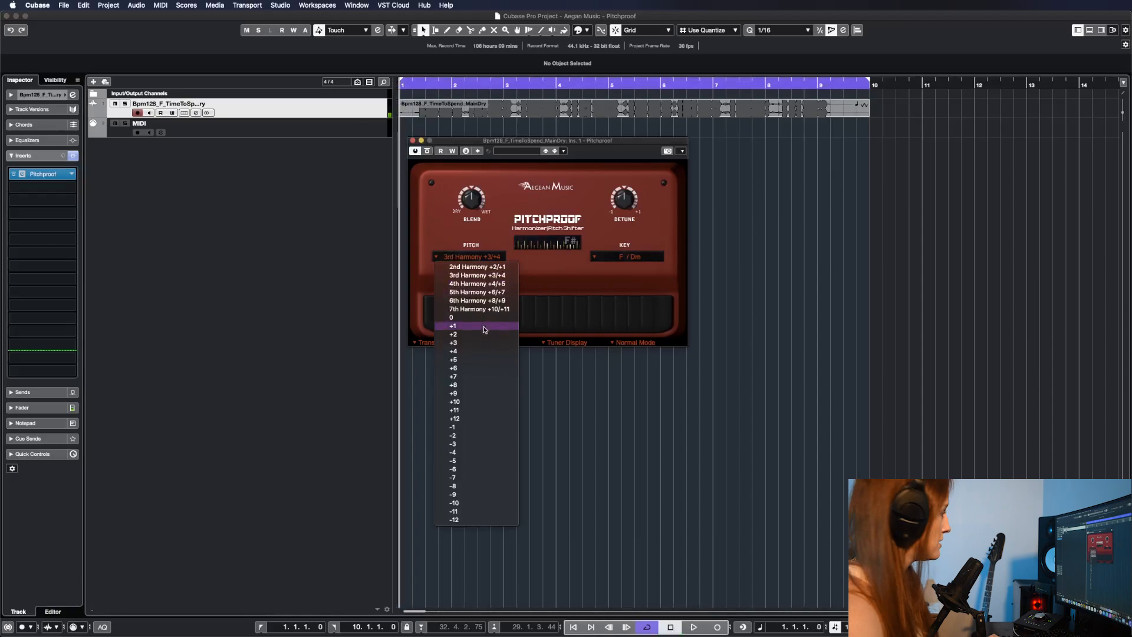
pyautogui.click(475, 291)
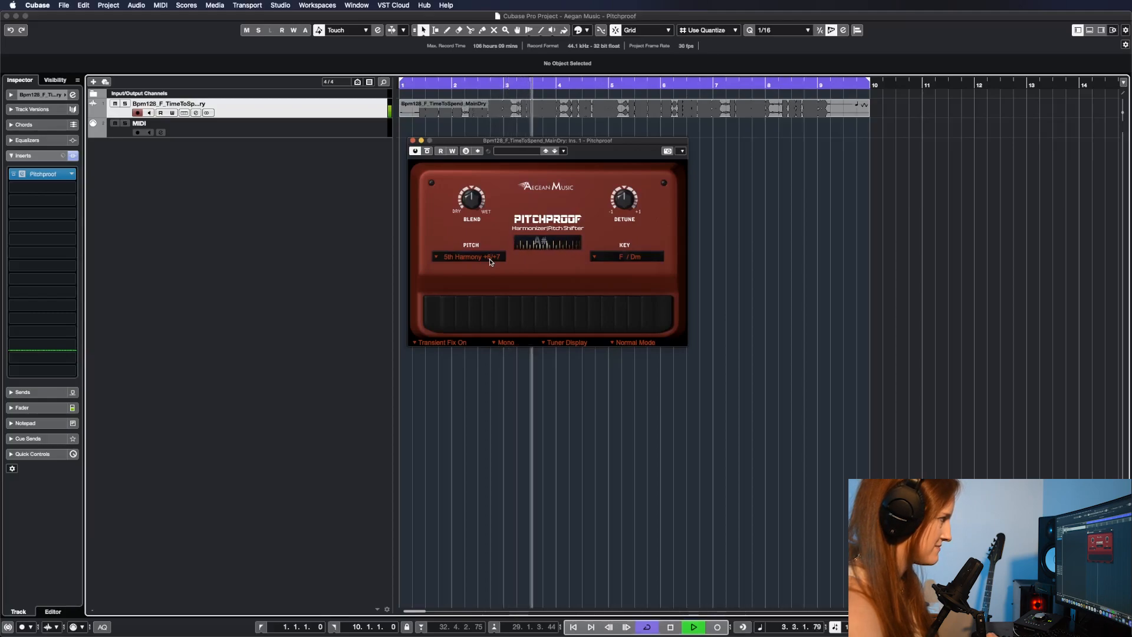
pyautogui.click(469, 256)
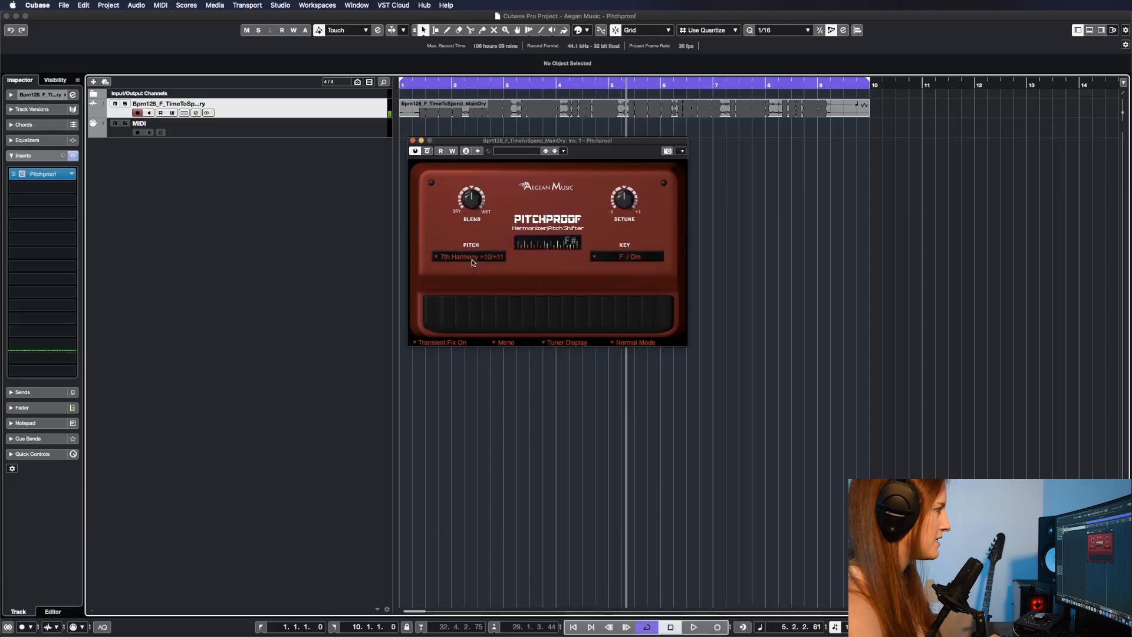
pyautogui.click(469, 256)
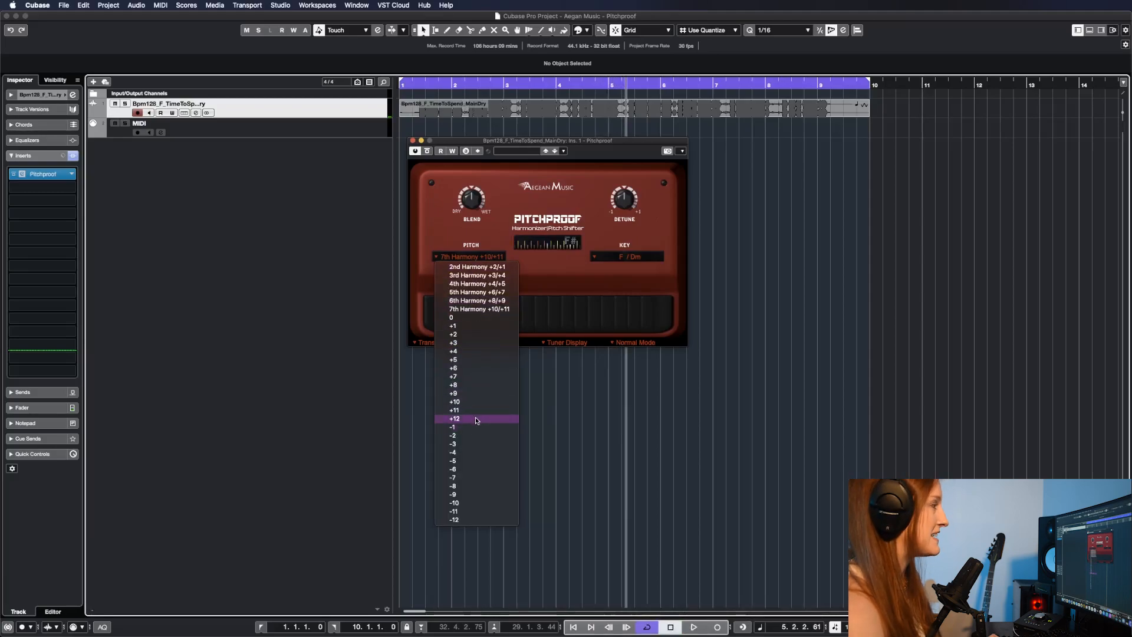
pyautogui.click(453, 420)
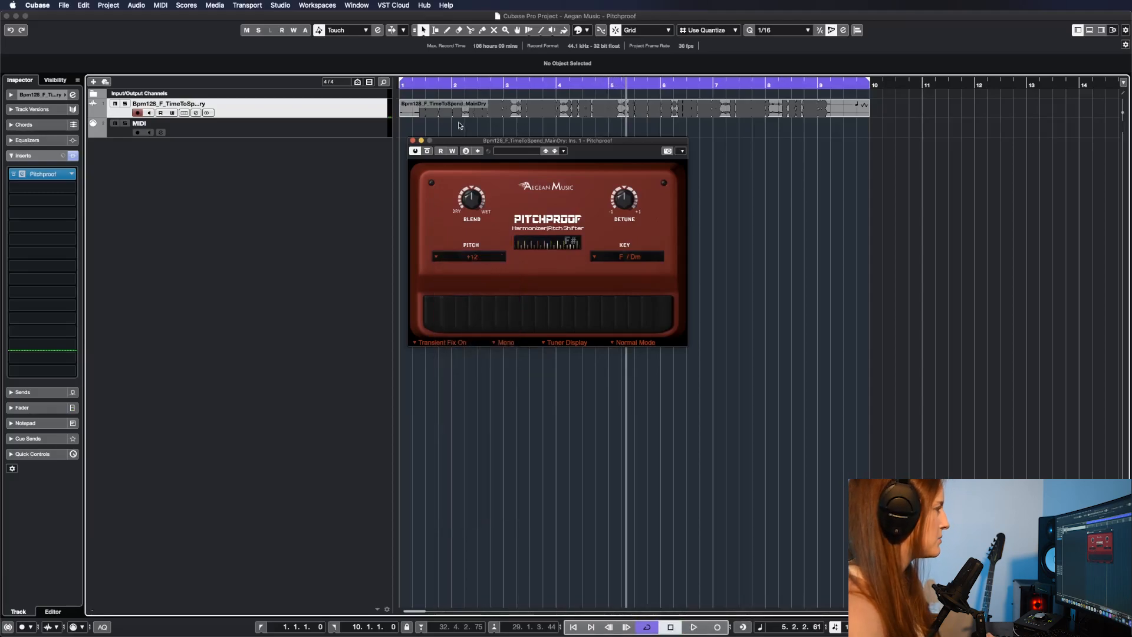
pyautogui.click(692, 626)
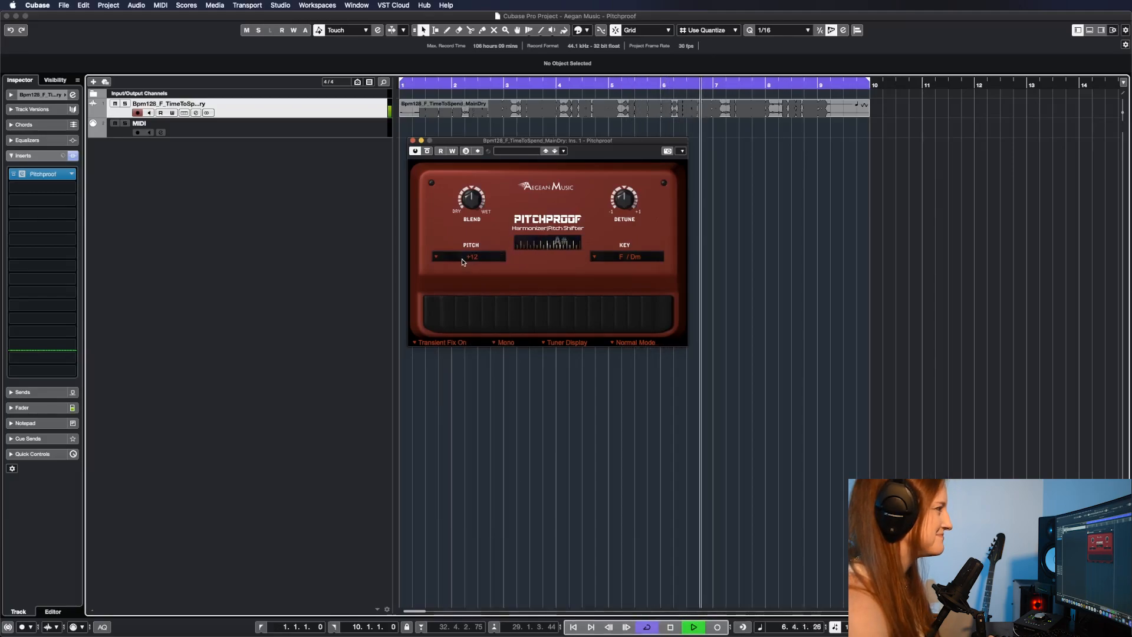
# Step: Set the pitch interval to -12, an octave down
pyautogui.click(471, 256)
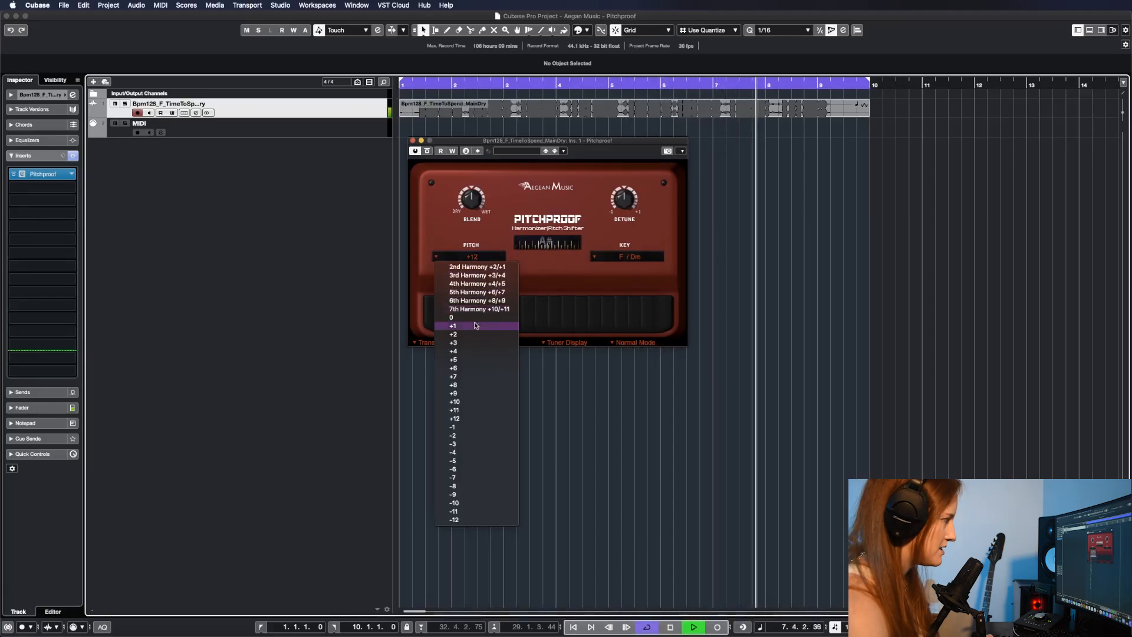
pyautogui.click(453, 518)
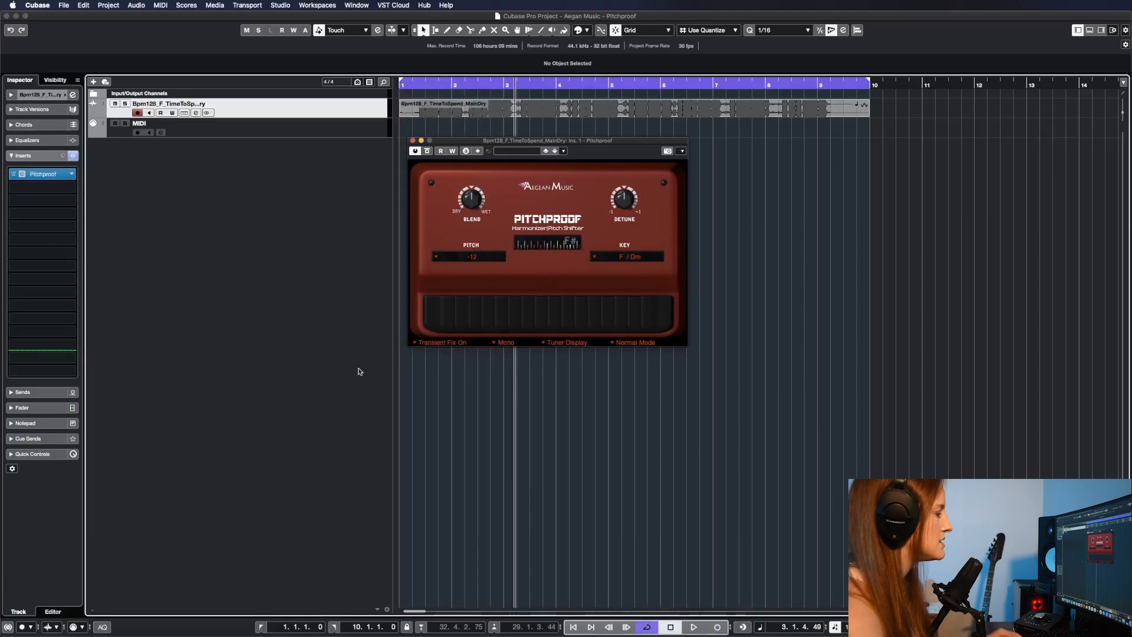
pyautogui.moveTo(718, 327)
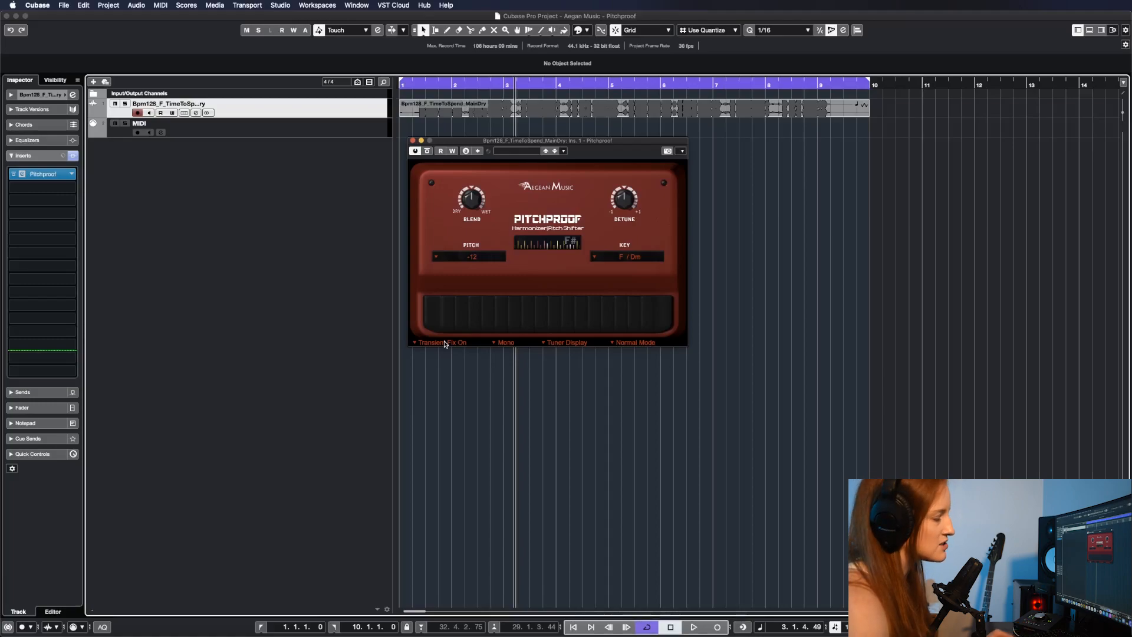
pyautogui.moveTo(506, 346)
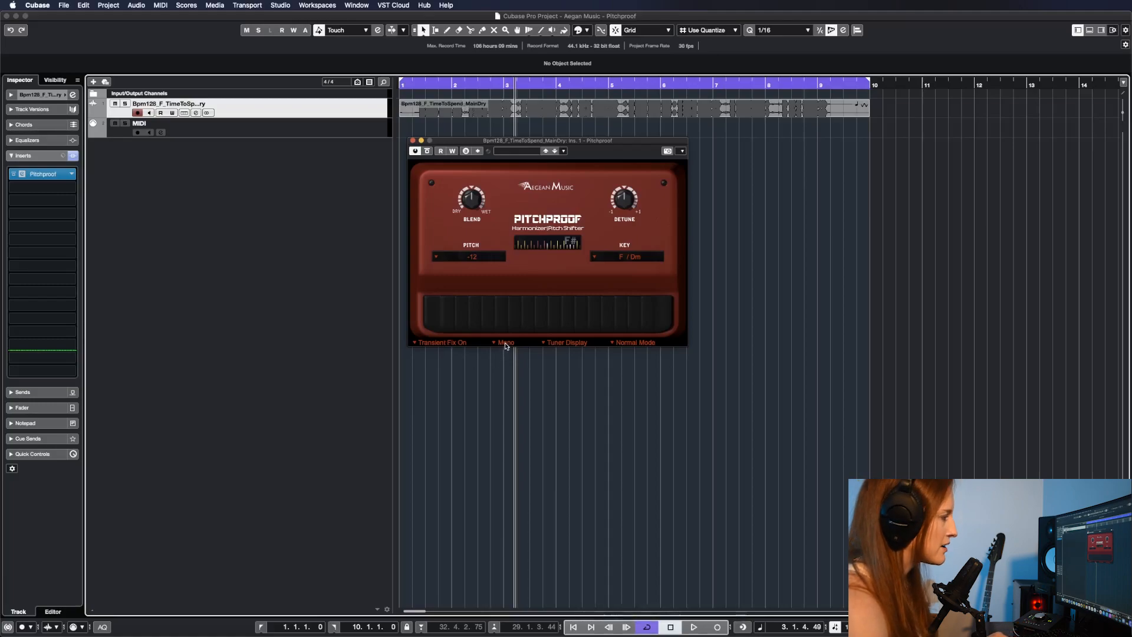
# Step: Switch Pitchproof to No Display while auditioning, then back to Tuner Display
pyautogui.click(567, 342)
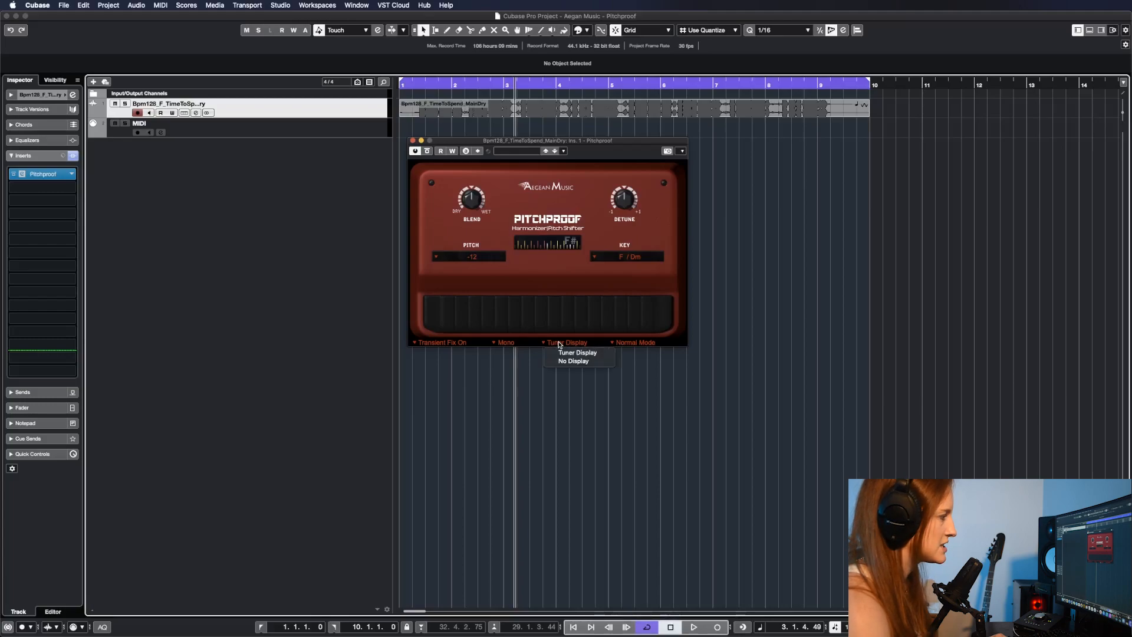
pyautogui.click(573, 361)
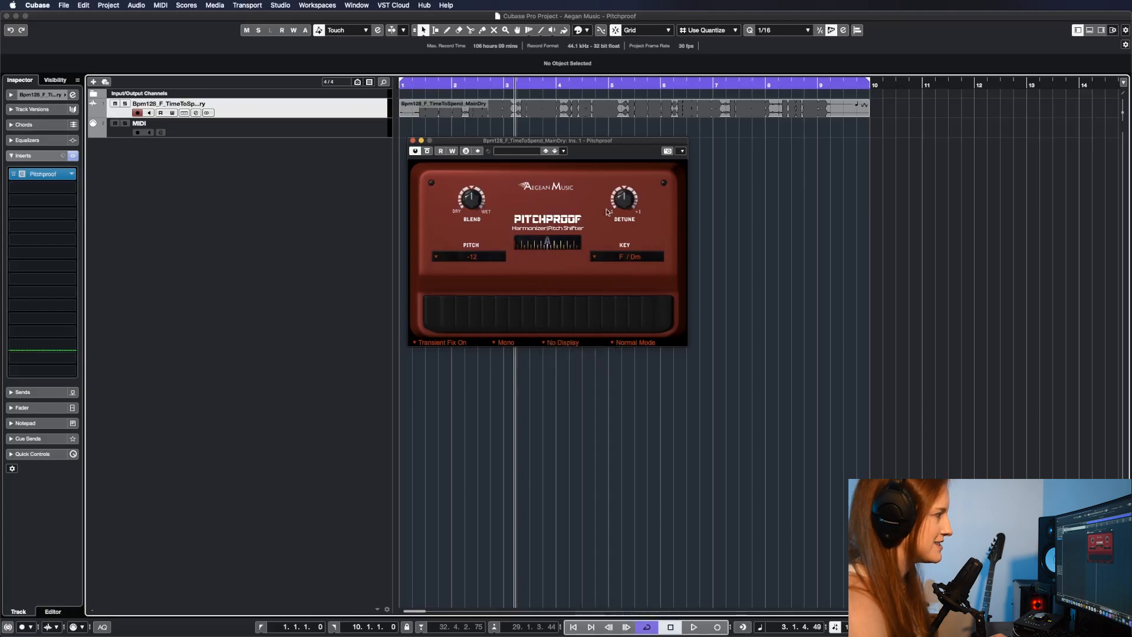
pyautogui.moveTo(582, 345)
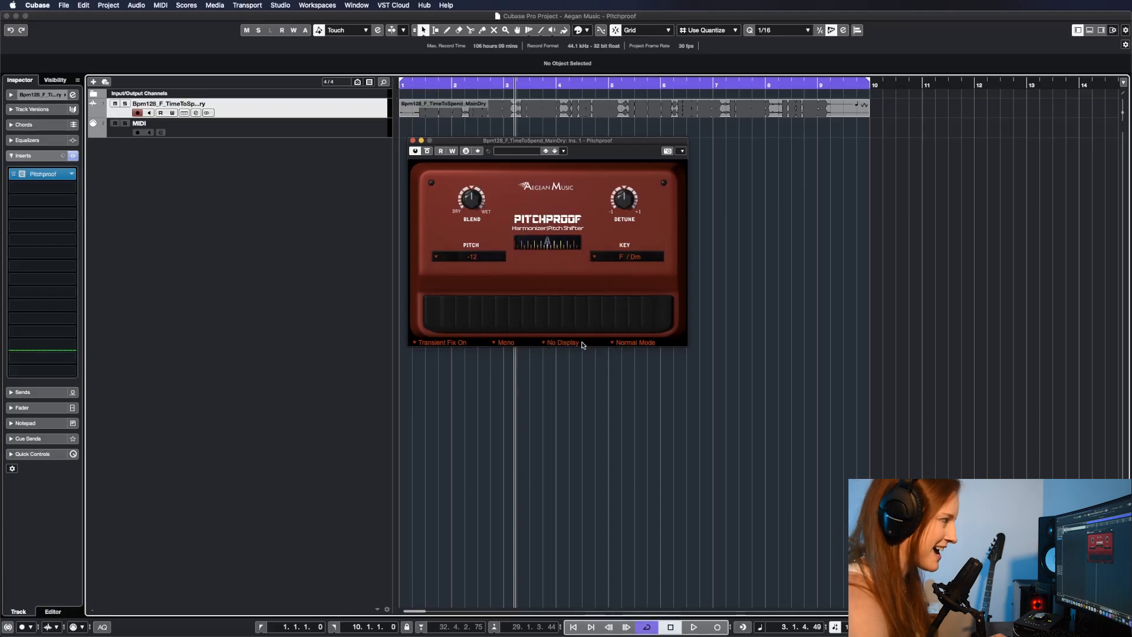
pyautogui.click(692, 626)
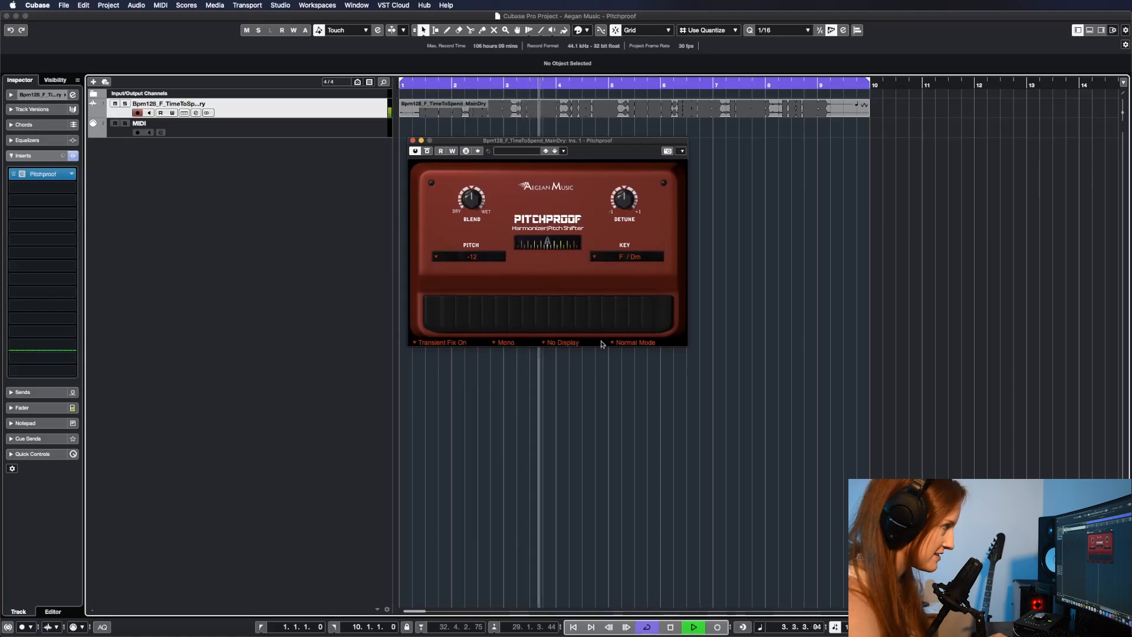
pyautogui.click(562, 342)
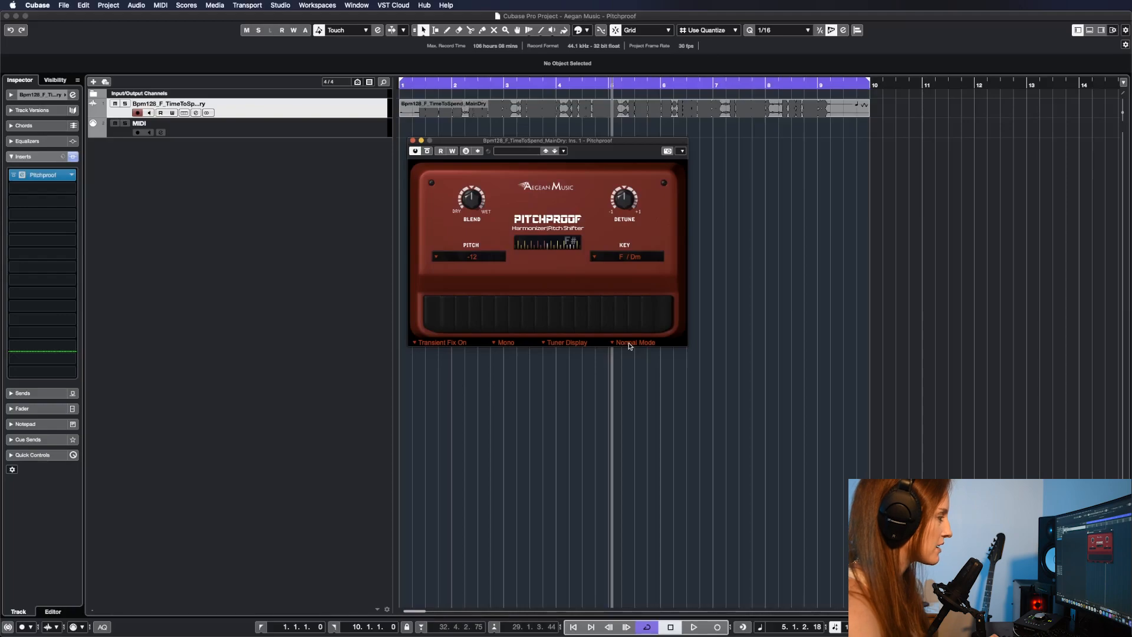
# Step: Change Pitchproof from Normal Mode to Keyboard-Modu Mode
pyautogui.click(634, 342)
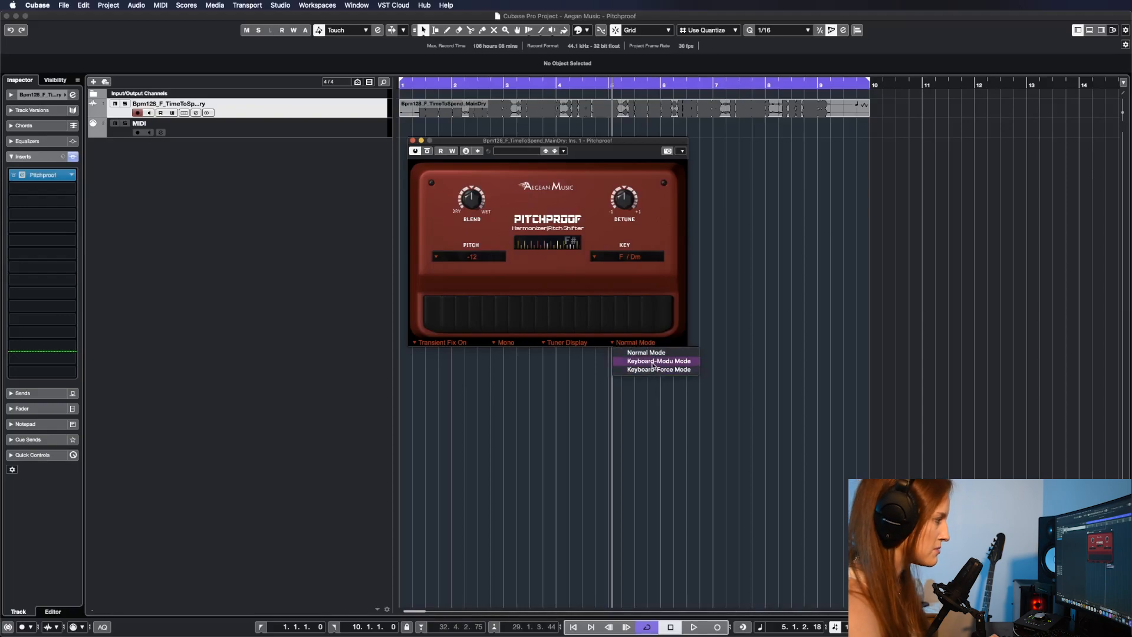
pyautogui.click(655, 360)
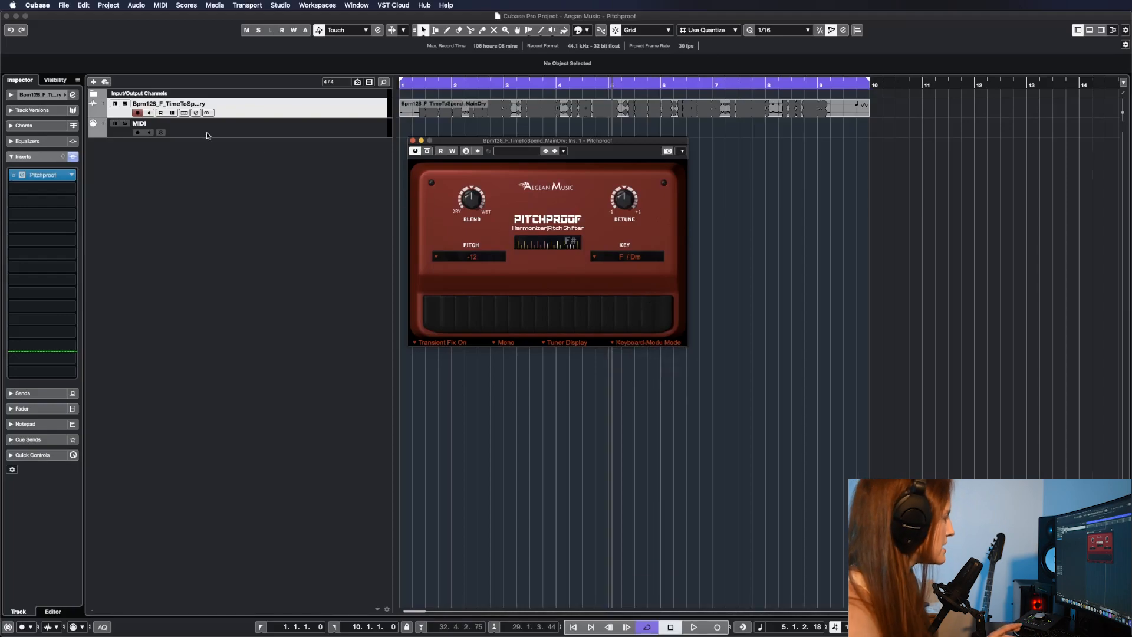
pyautogui.moveTo(408, 192)
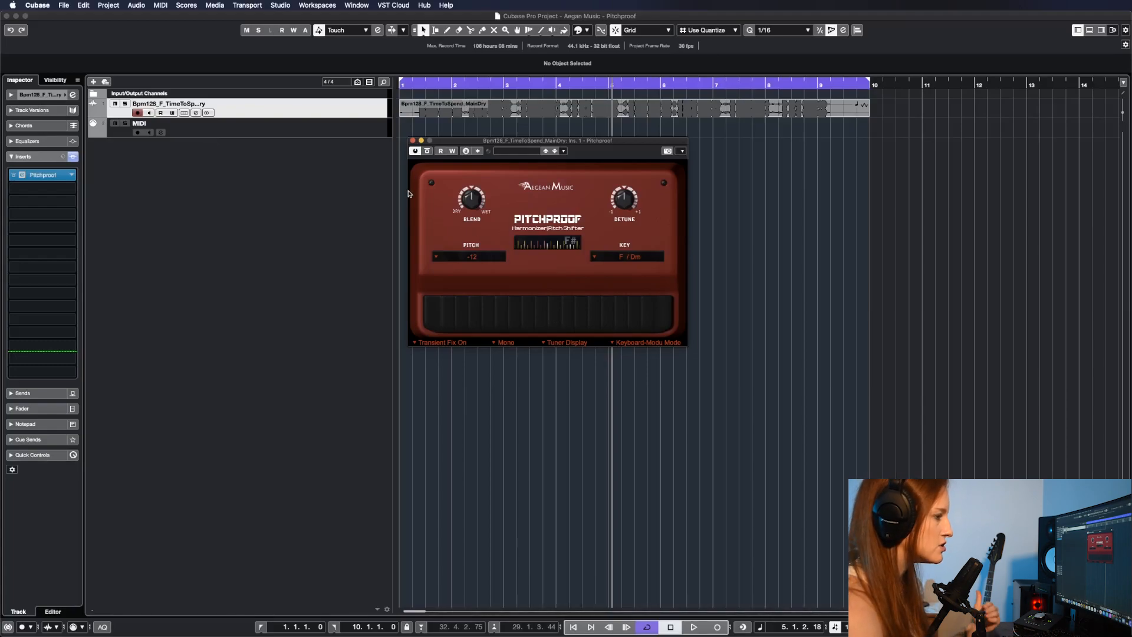
pyautogui.moveTo(341, 184)
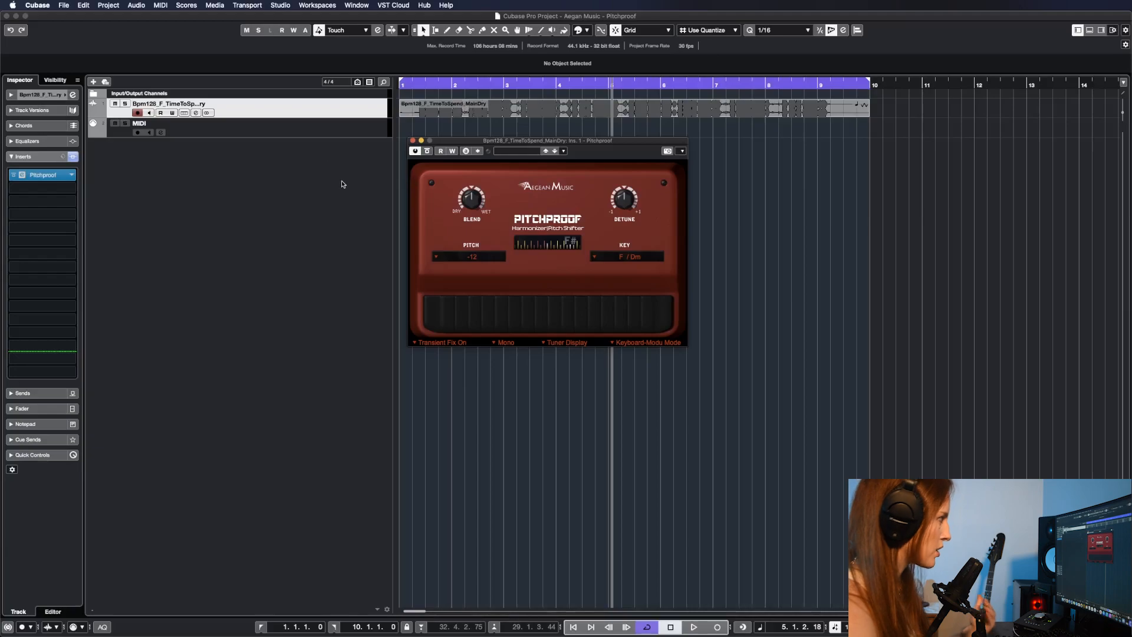
# Step: Route the MIDI track's output to Pitchproof's MIDI In via the Inspector
pyautogui.click(140, 124)
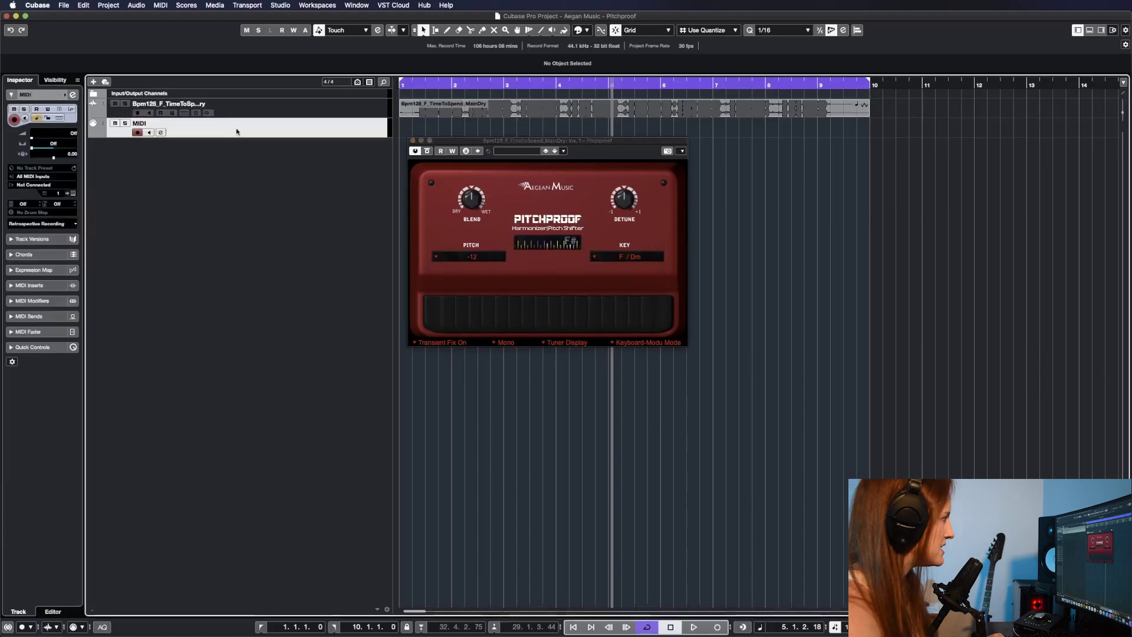
pyautogui.moveTo(33, 185)
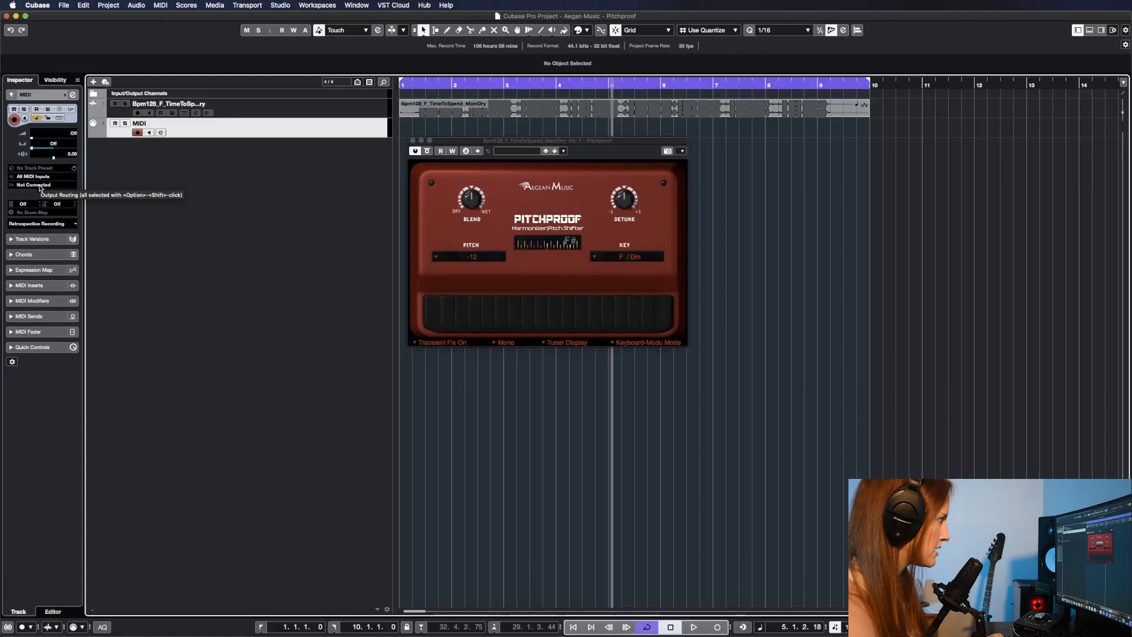
pyautogui.click(33, 185)
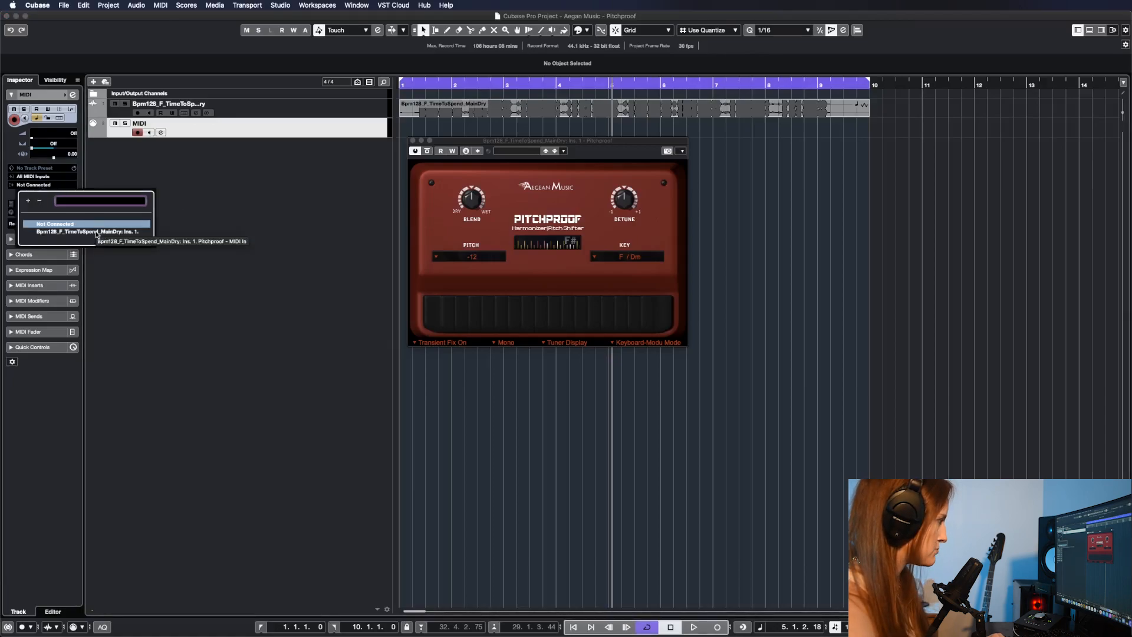
pyautogui.click(83, 231)
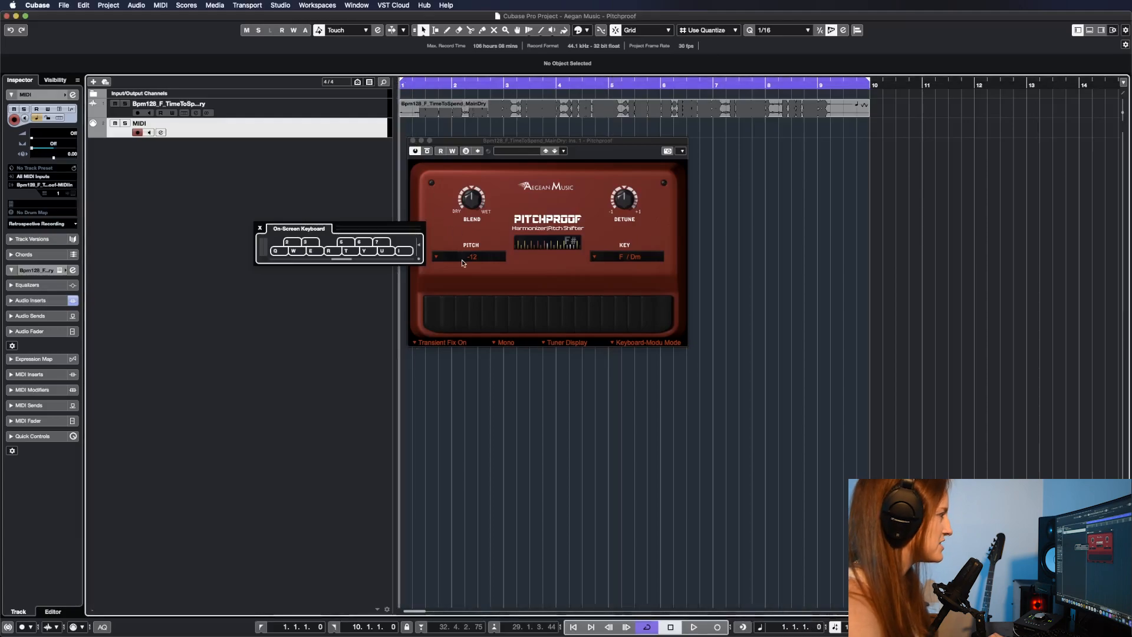
# Step: Set Pitchproof's pitch to 0 and play to hear the keyboard-driven harmony
pyautogui.click(470, 256)
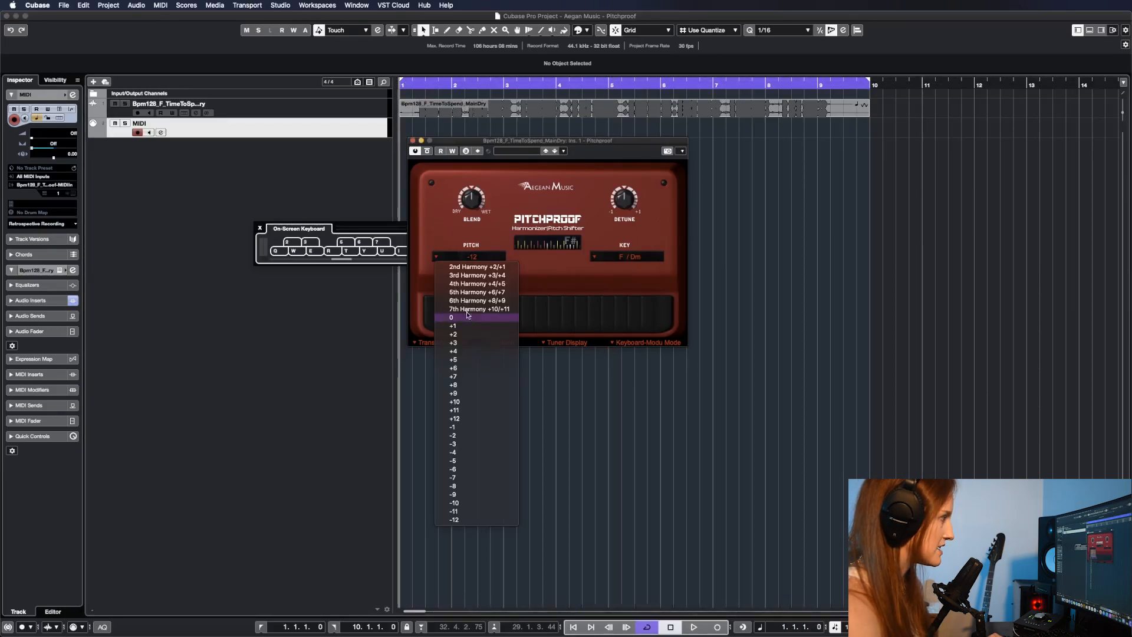
pyautogui.click(452, 317)
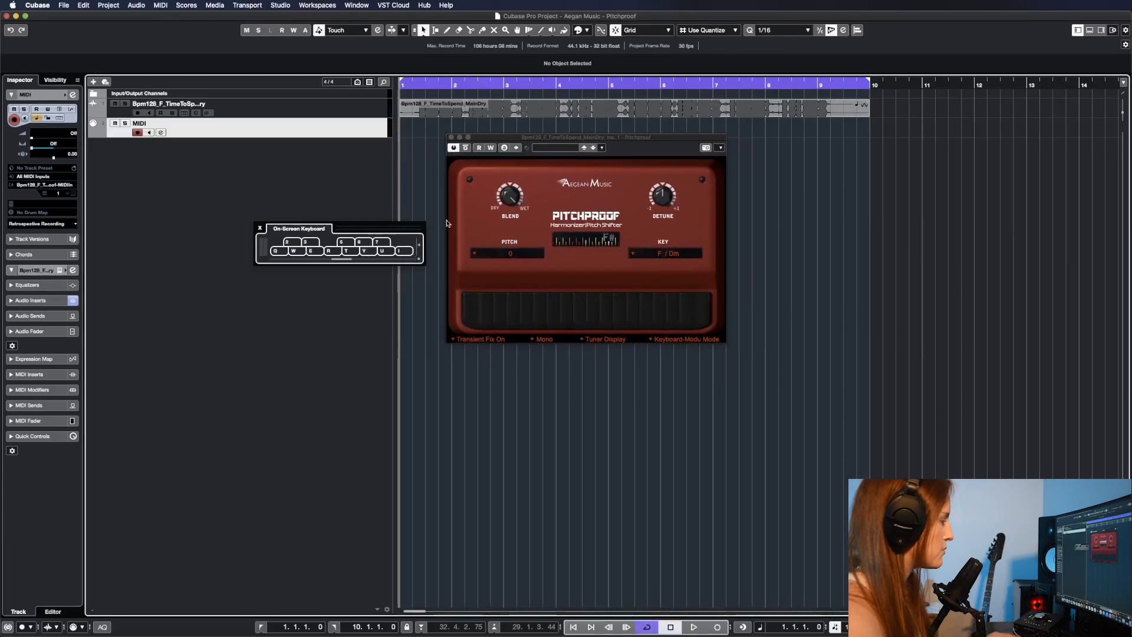
pyautogui.moveTo(438, 219)
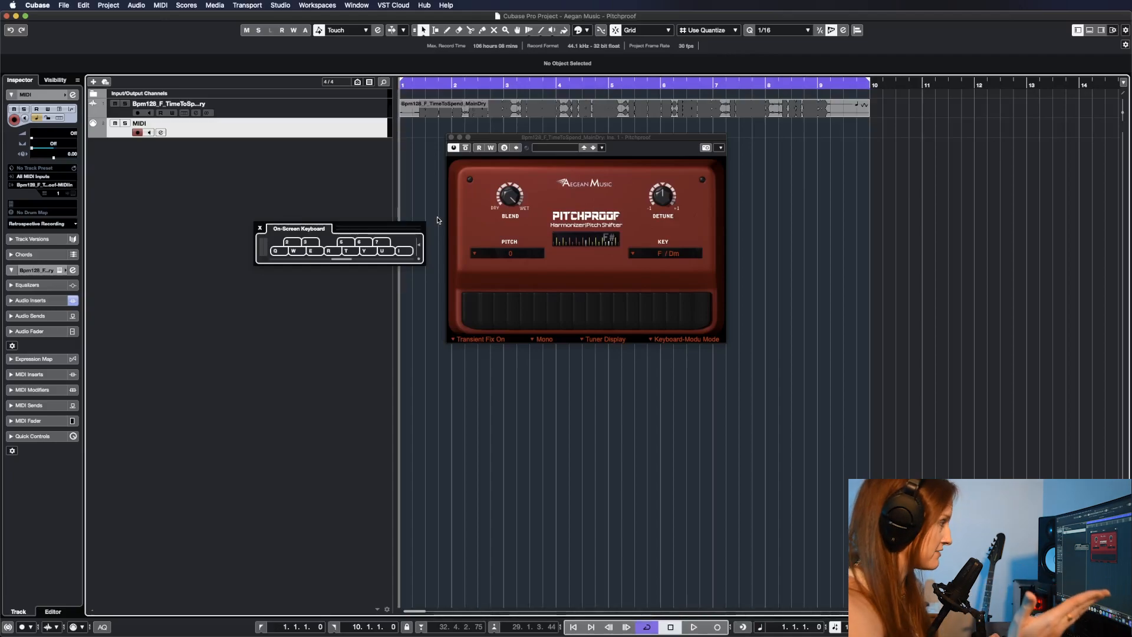
pyautogui.click(692, 626)
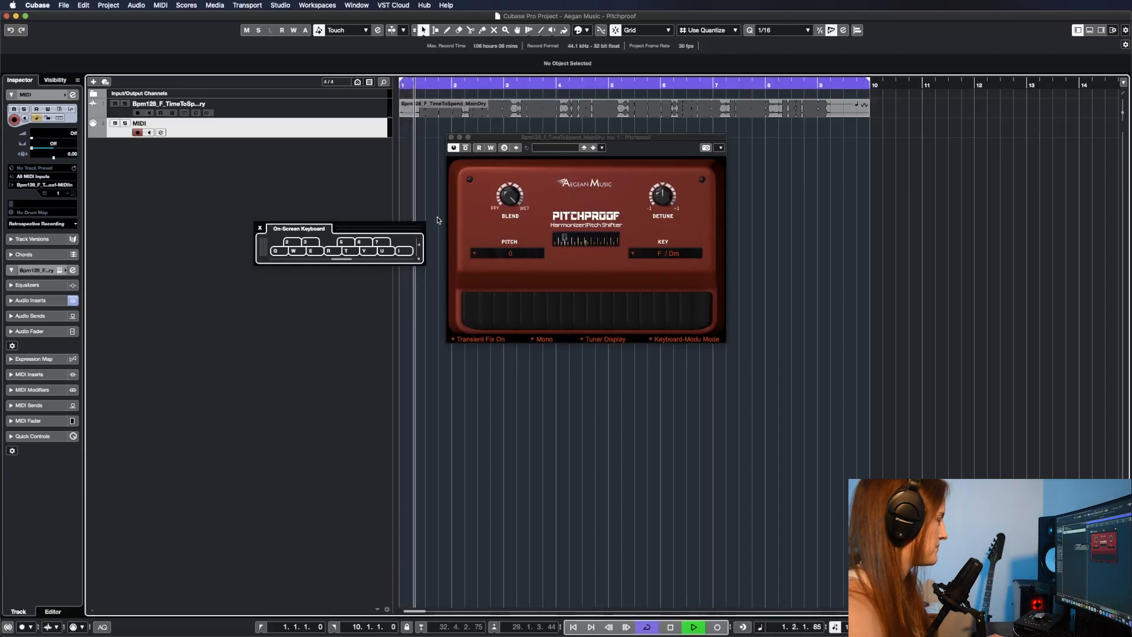